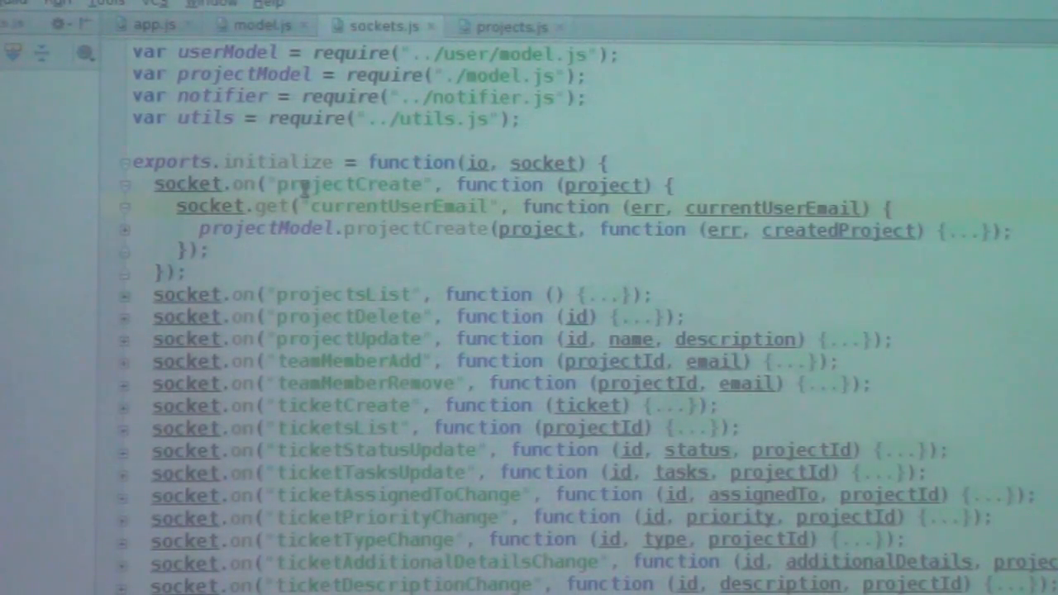
{"action": "mouse_move", "coordinate": [830, 244]}
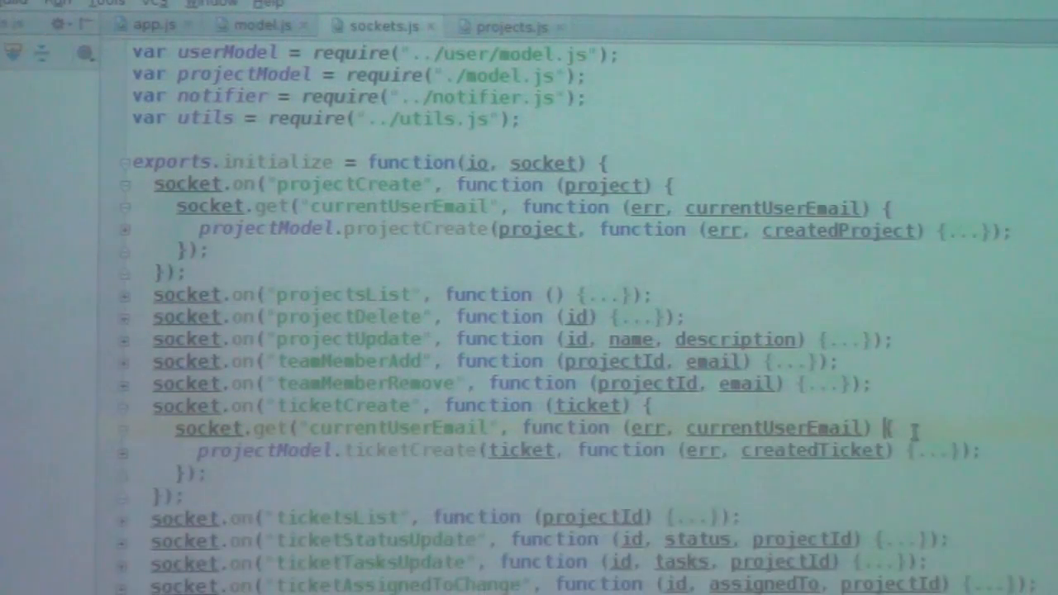
Unfold the projectModel.ticketCreate callback in sockets.js to reveal its error emit and project lookup code
{"action": "left_click", "coordinate": [124, 452]}
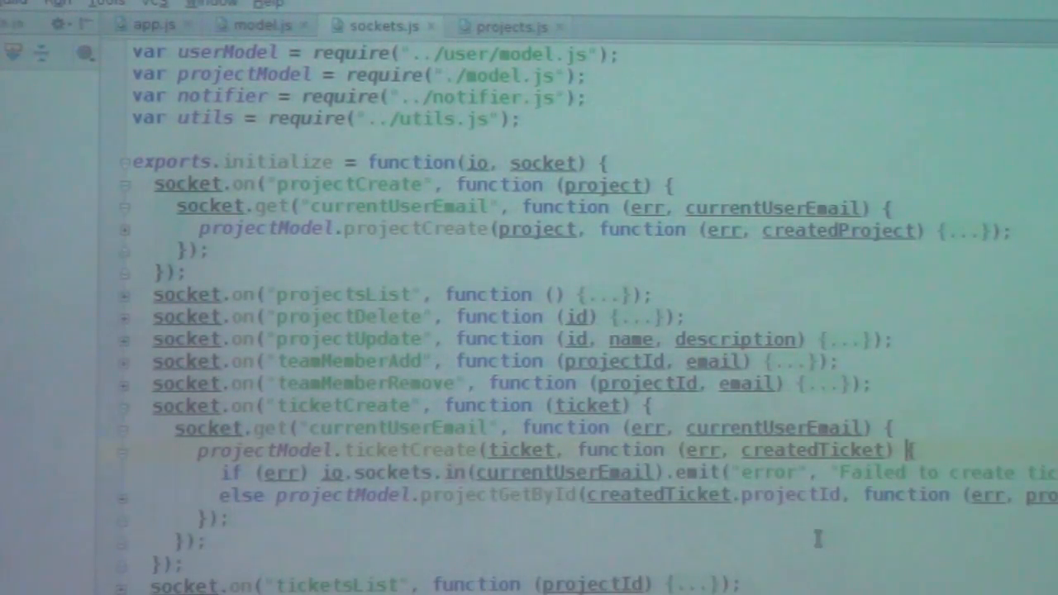